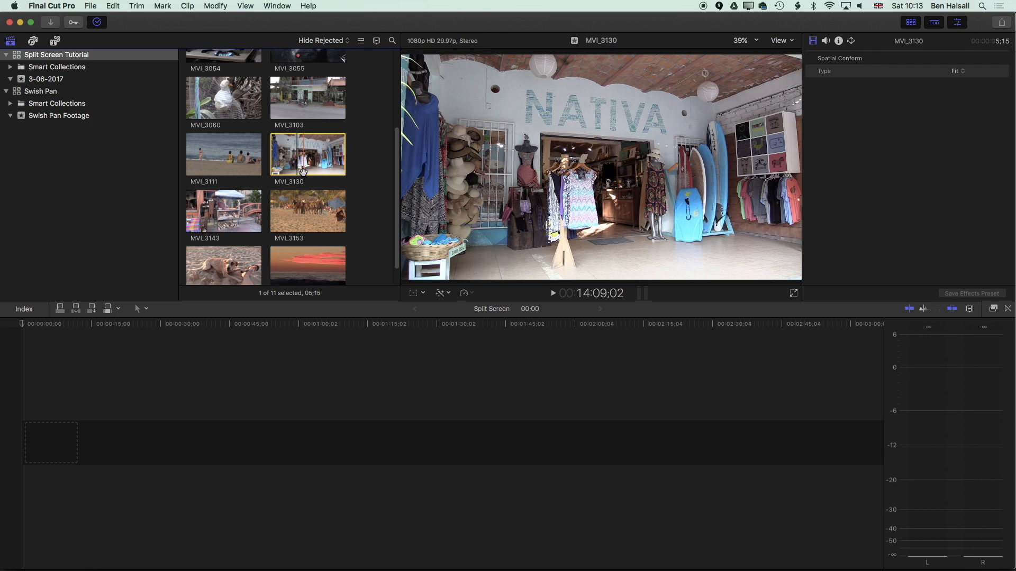
mouse_move(297, 156)
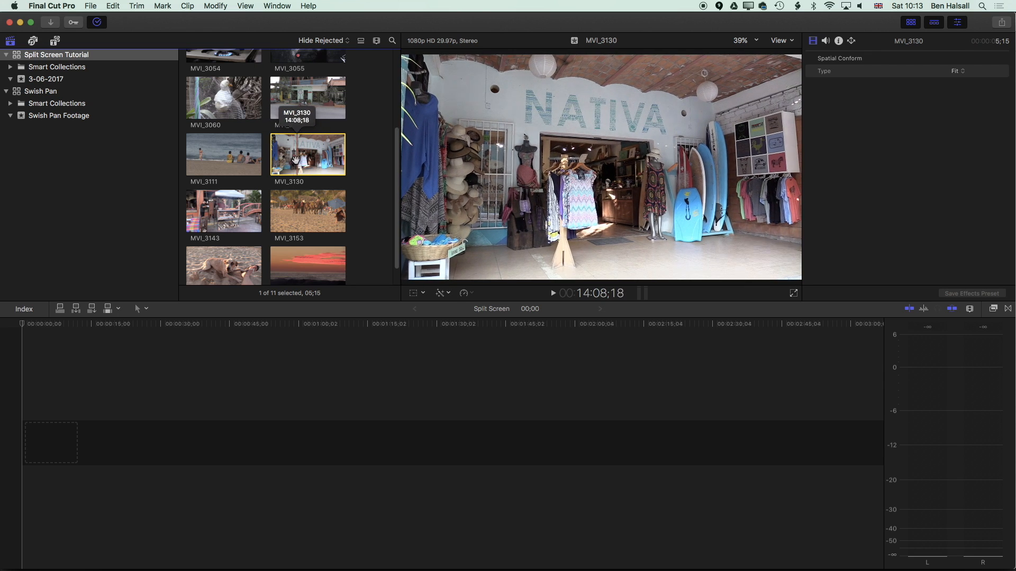
- Connect MVI_3130 and the next chosen clip from the browser into the Split Screen timeline
left_click_drag(308, 154, 42, 444)
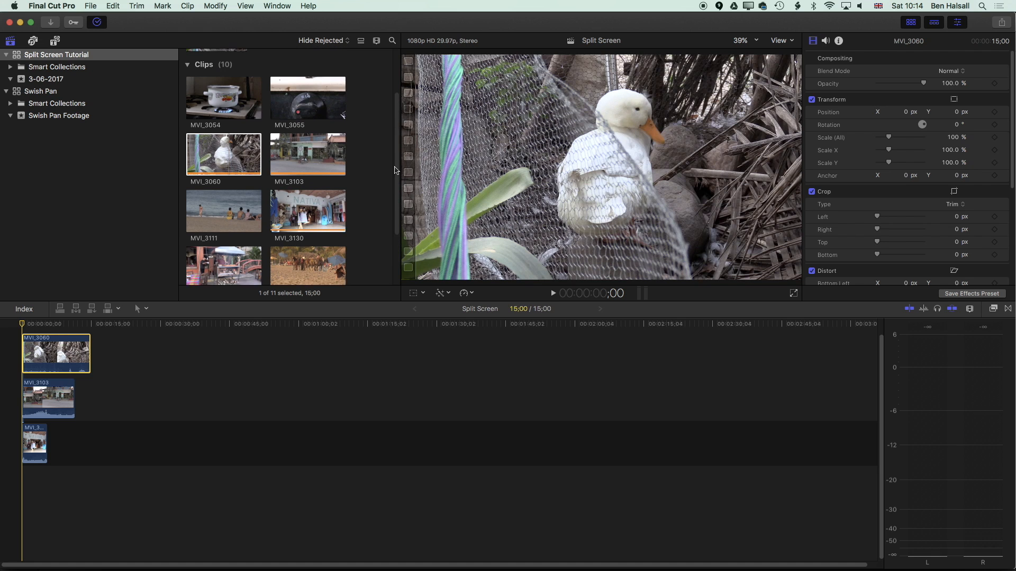
left_click(308, 150)
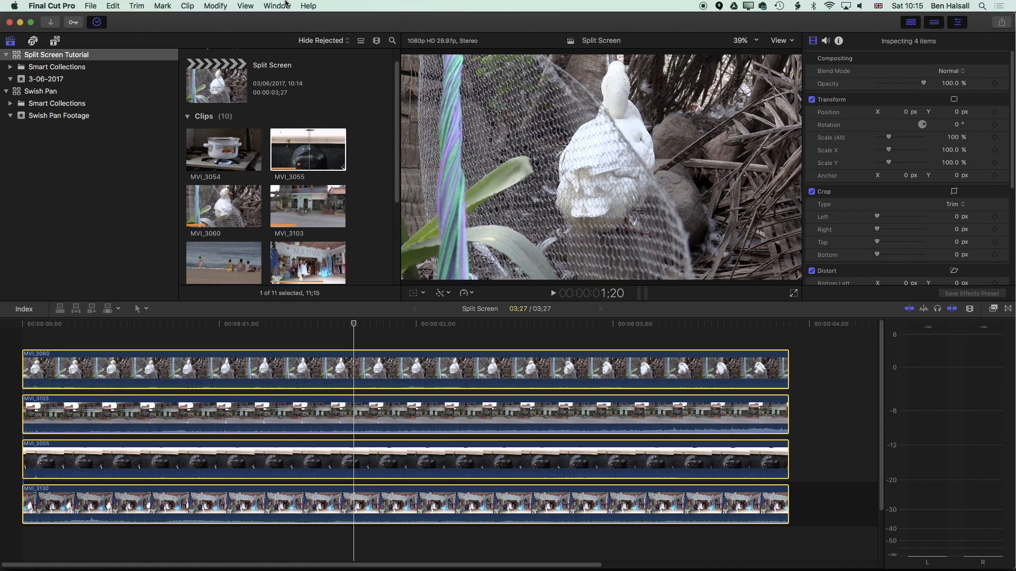
- Set the four selected clips' Transform Scale (All) to 50% in the Video Inspector
left_click(274, 5)
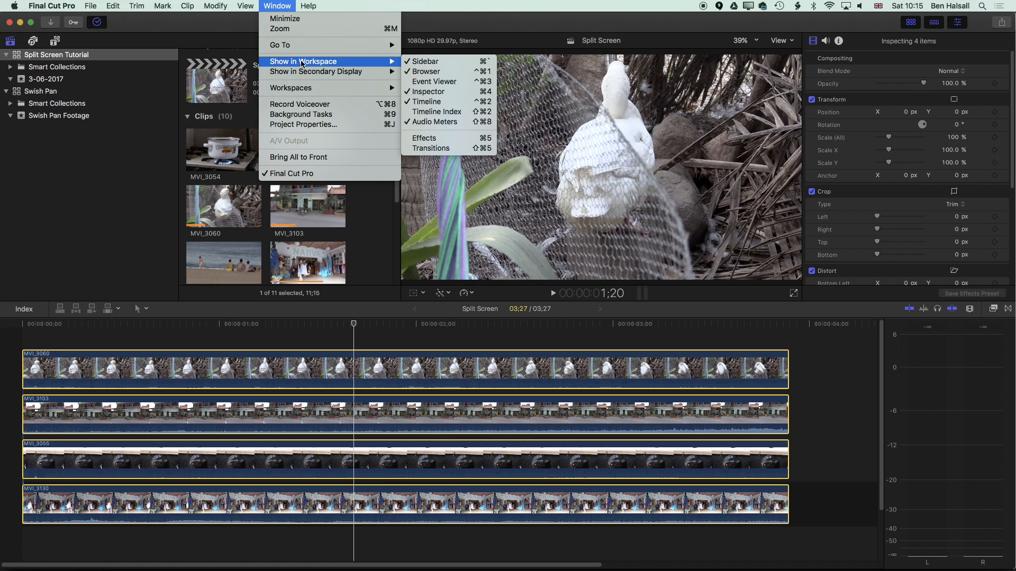
mouse_move(459, 96)
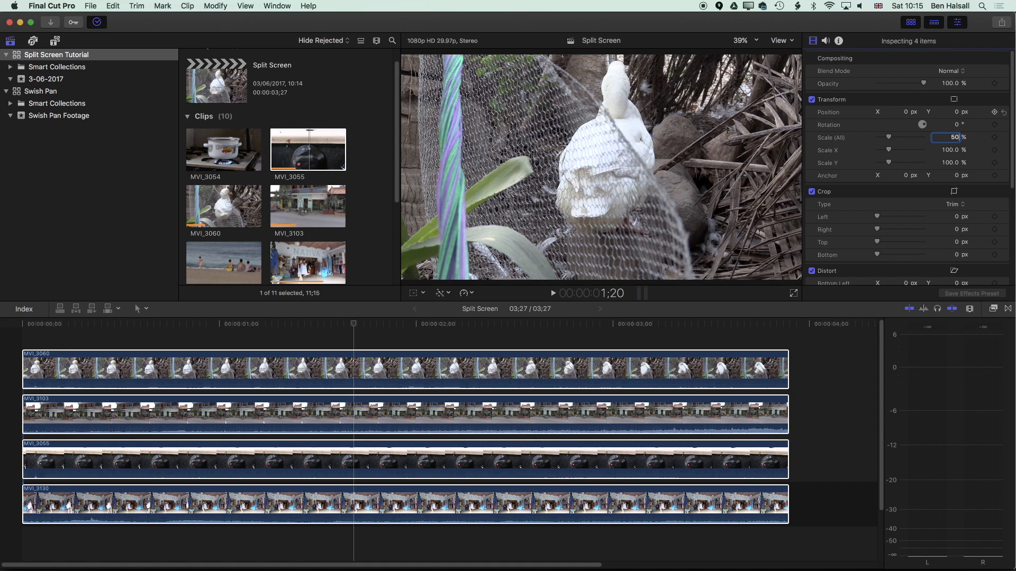
type("50")
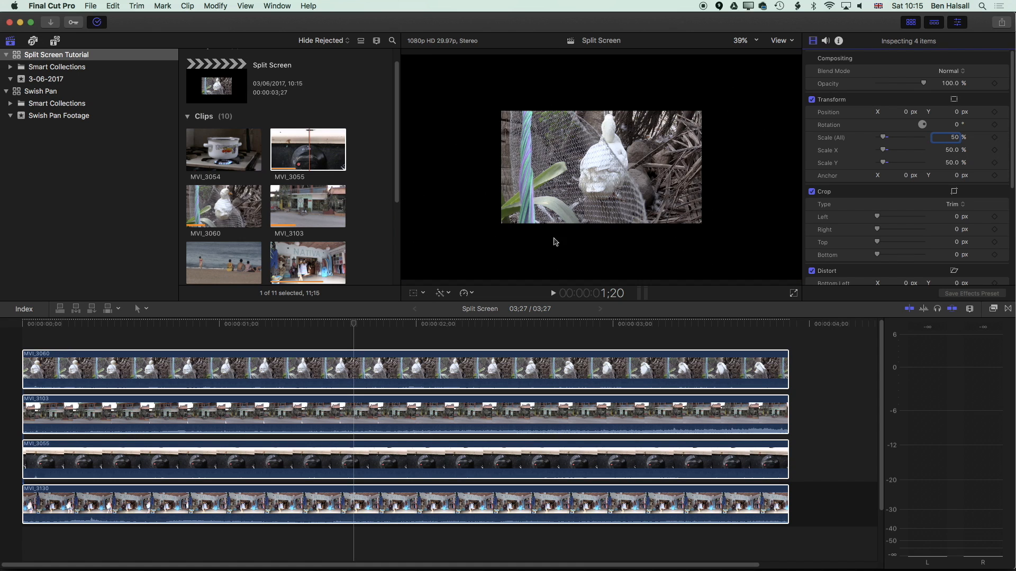
left_click(362, 361)
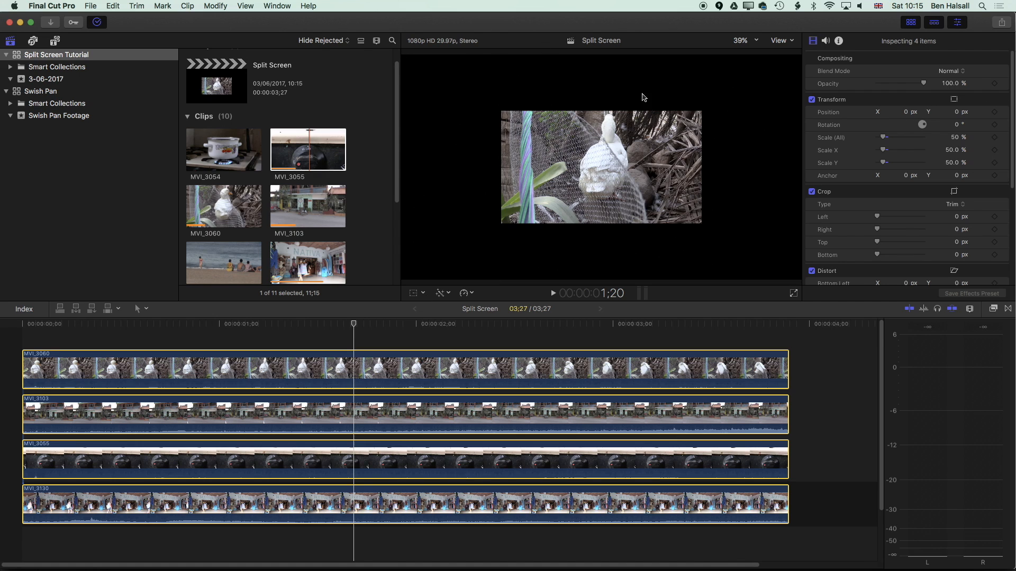
mouse_move(596, 133)
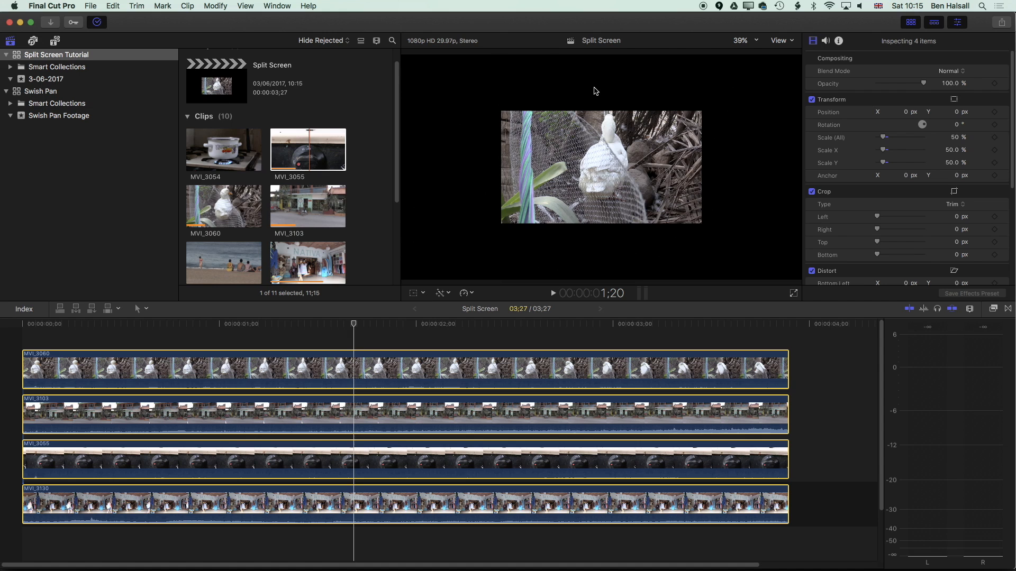
type("1920")
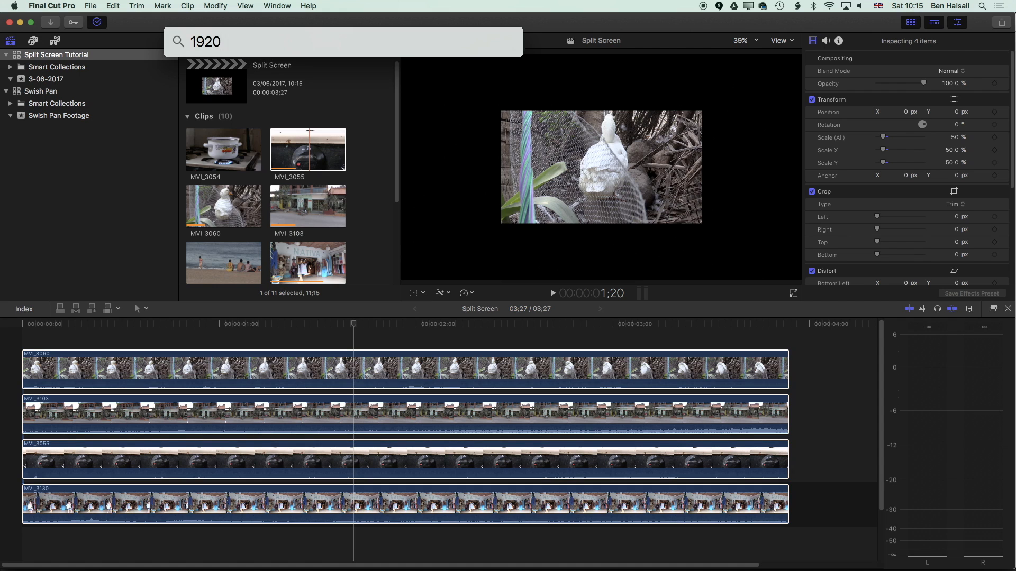
type("/")
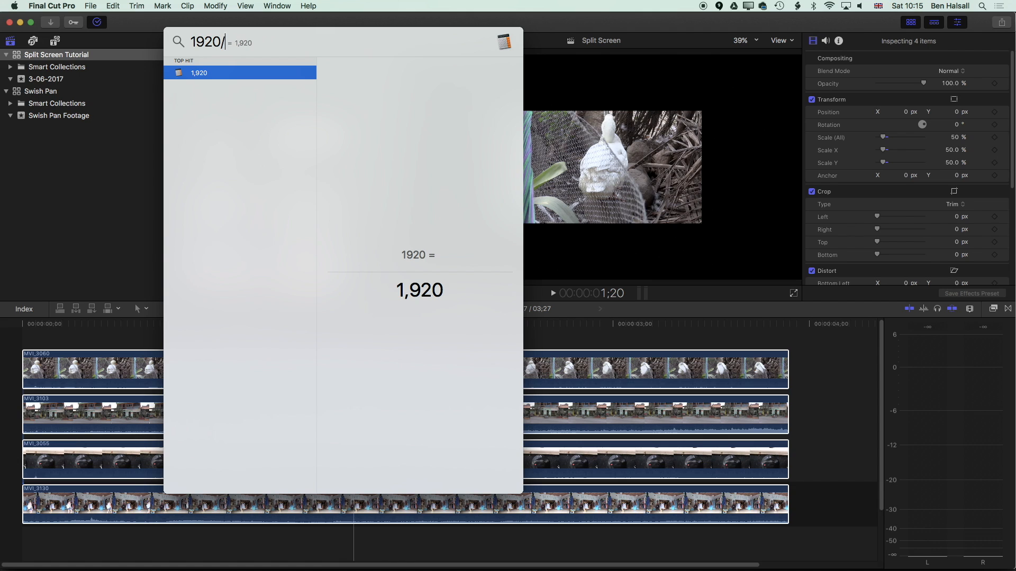
type("4")
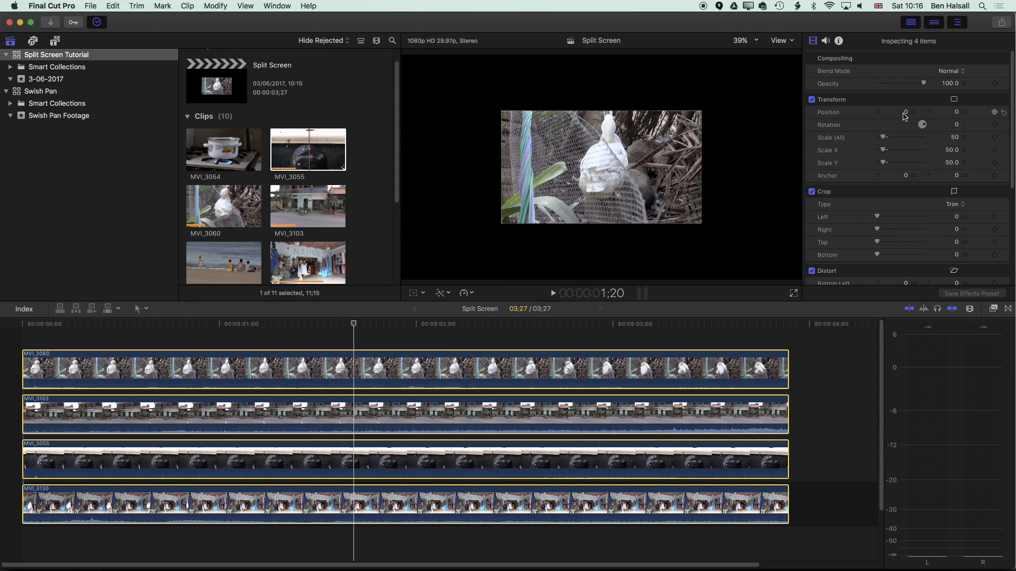
- Set Transform Position X to -480 px and enter -270.0 for Y on all four clips
left_click(906, 113)
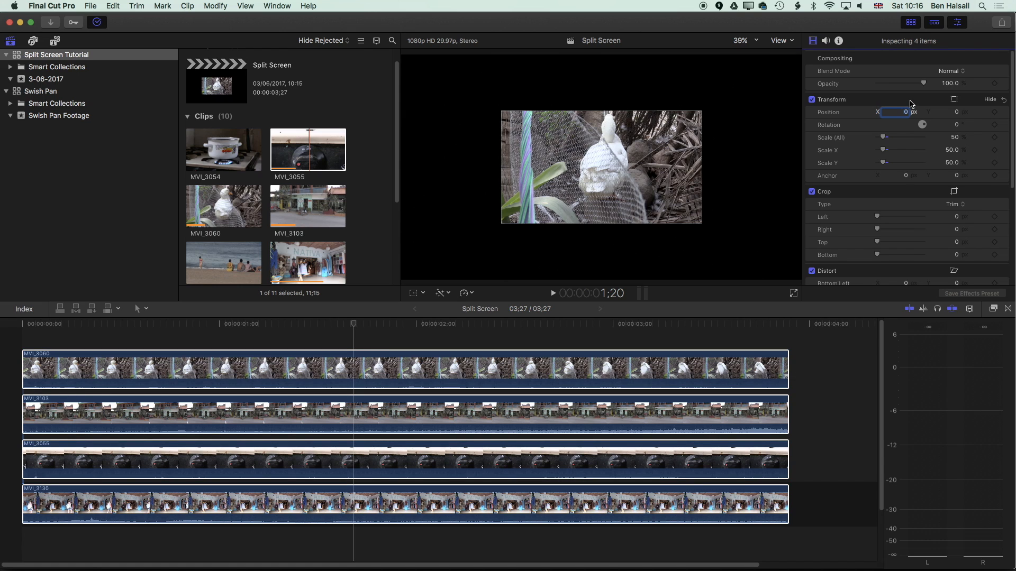
type("-480.0")
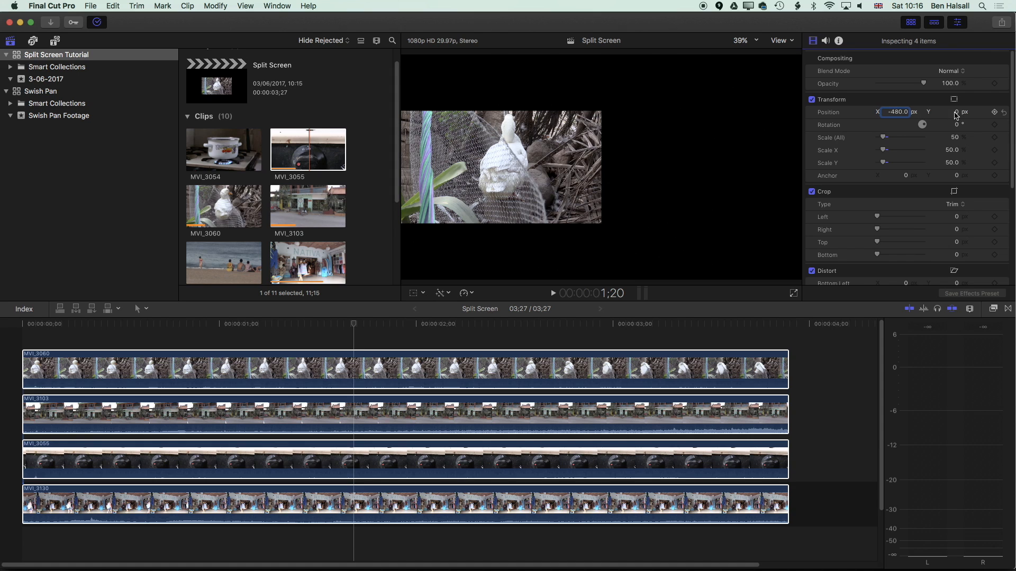
left_click(952, 113)
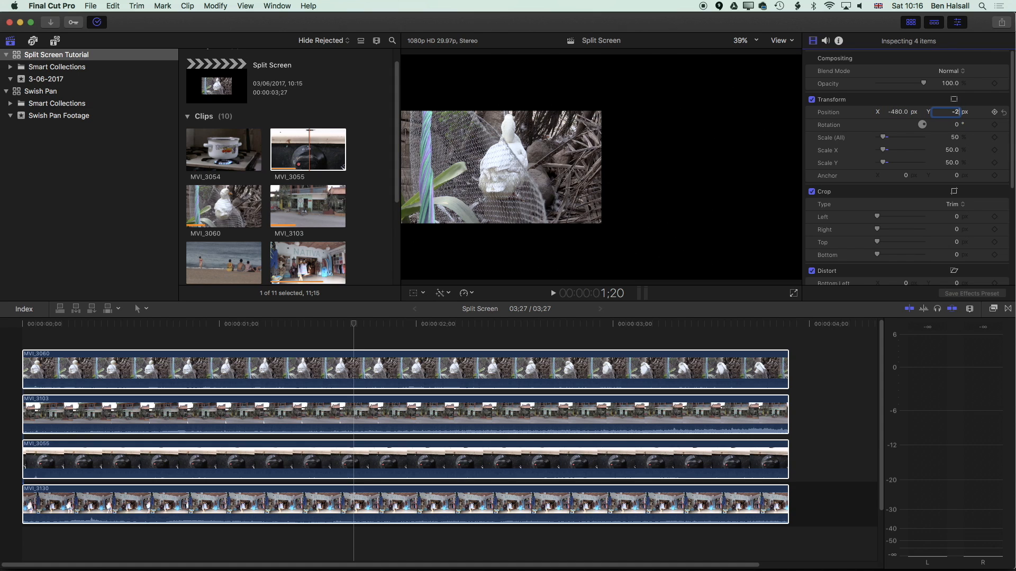
type("-270.0")
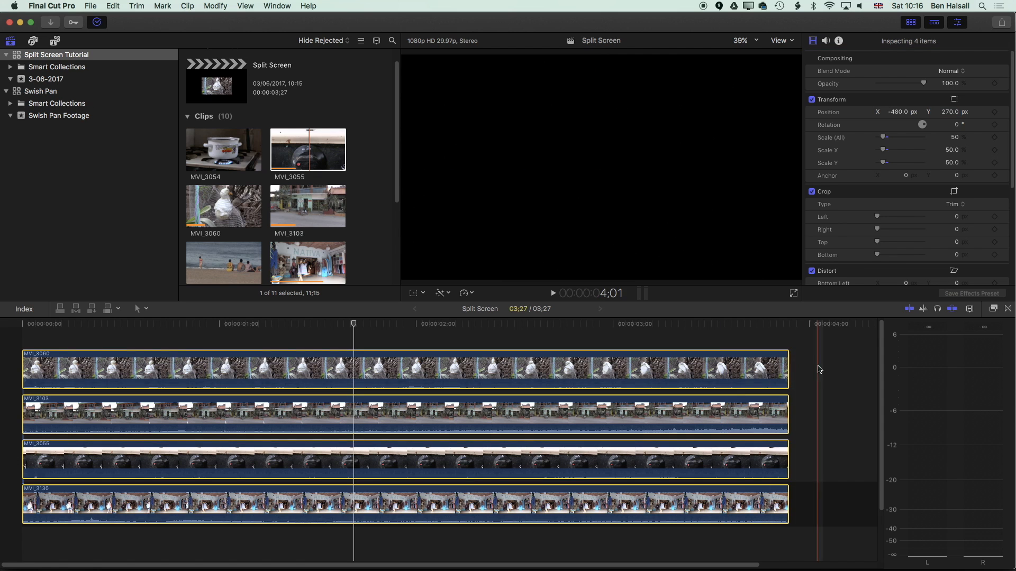
- Give MVI_3103 a Position Y of -270 px so it sits in the bottom-left quarter
left_click(395, 415)
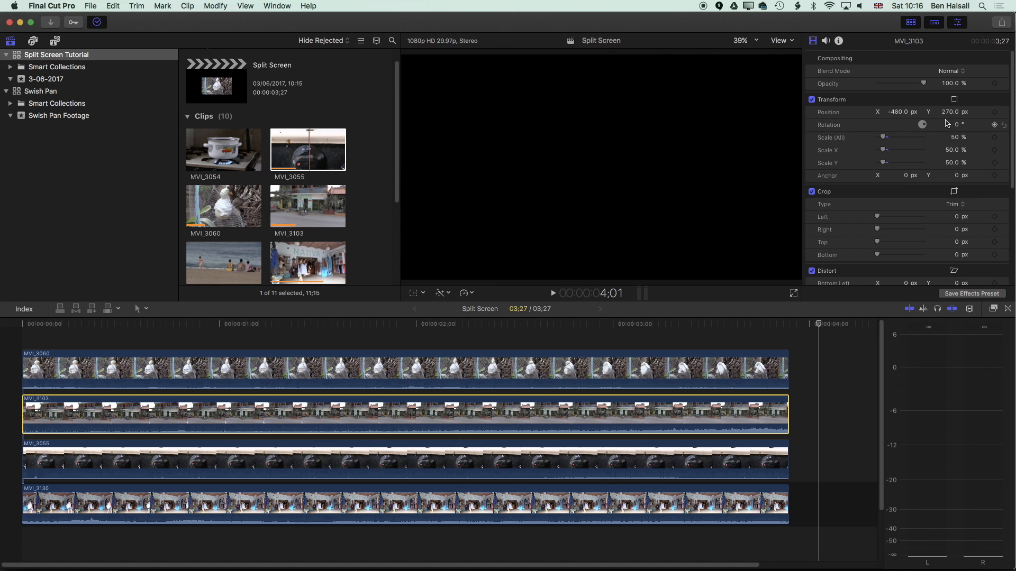
left_click(947, 113)
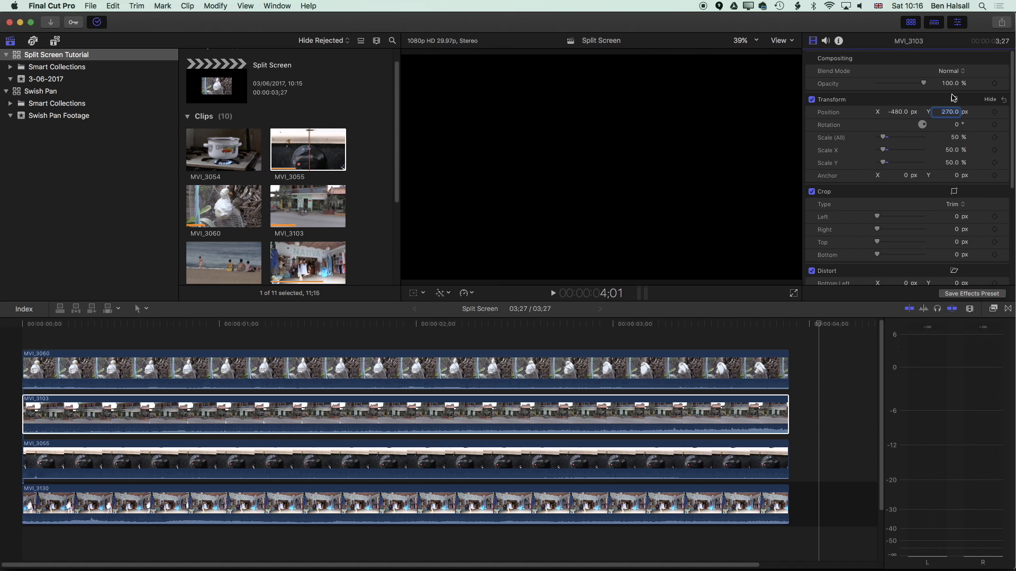
type("-70")
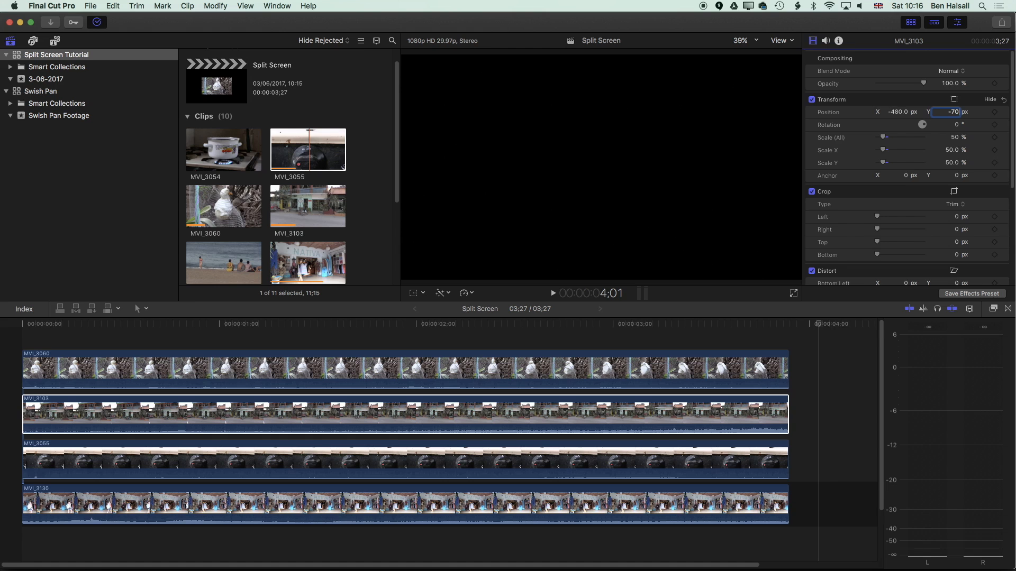
type("-270.0")
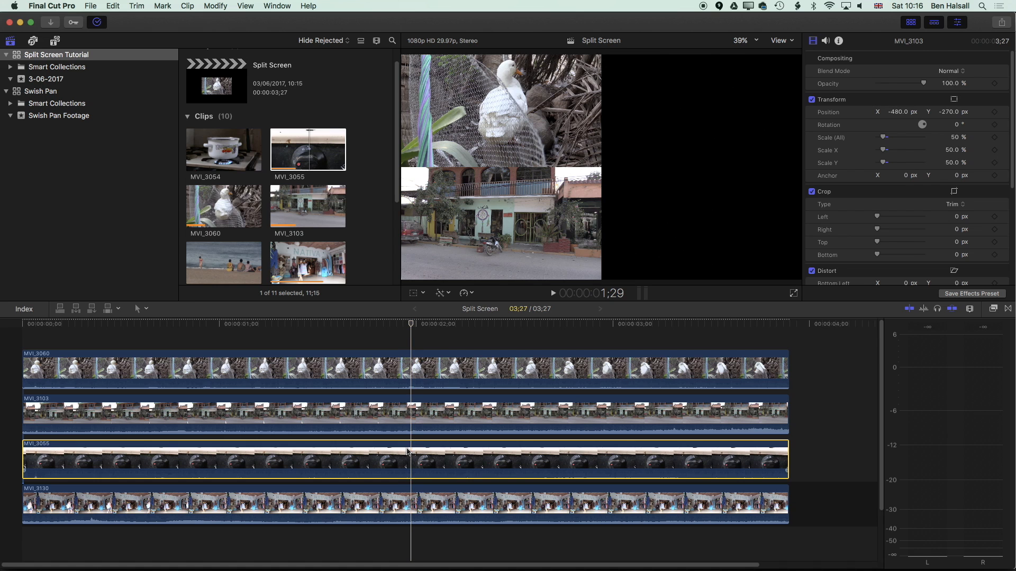
- Start setting MVI_3055's Position X toward 480 px for the right half
left_click(407, 470)
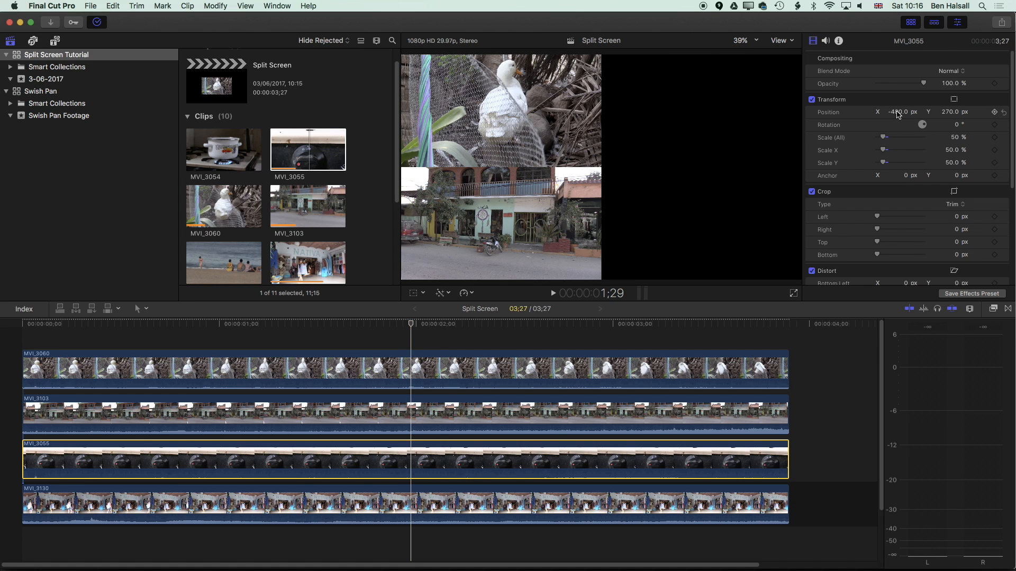
left_click(895, 112)
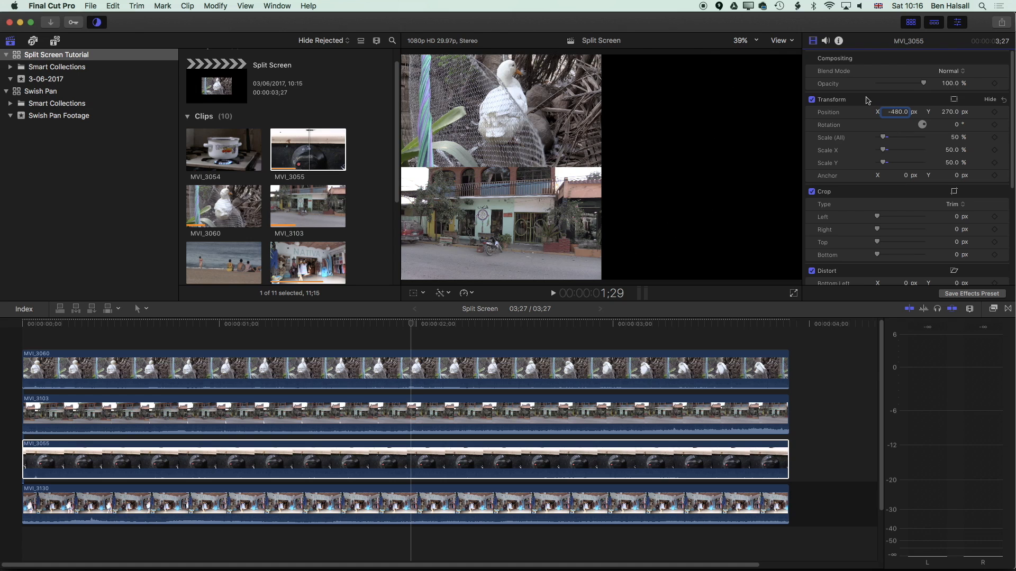
type("4")
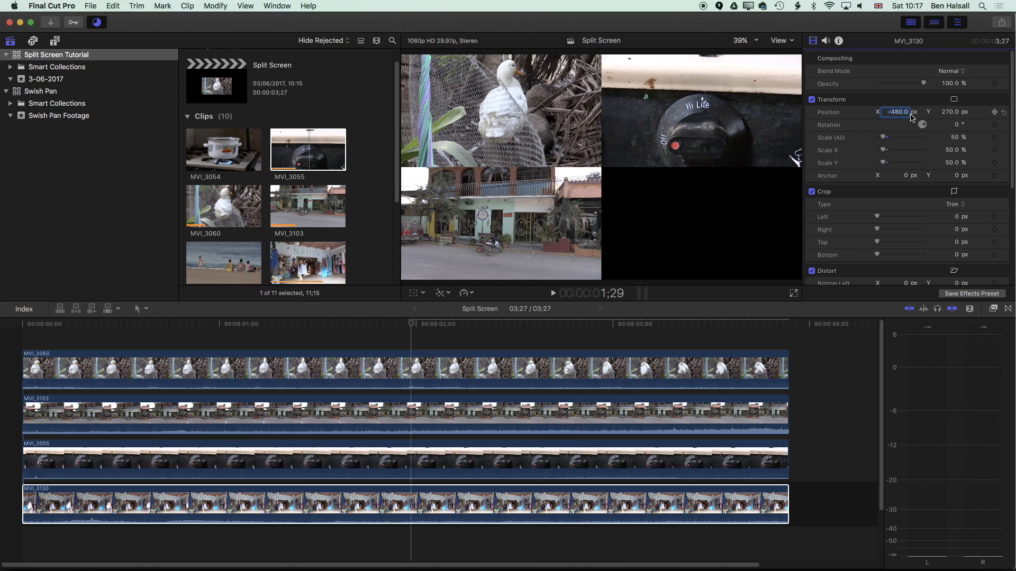
type("48")
left_click(953, 111)
type("-270")
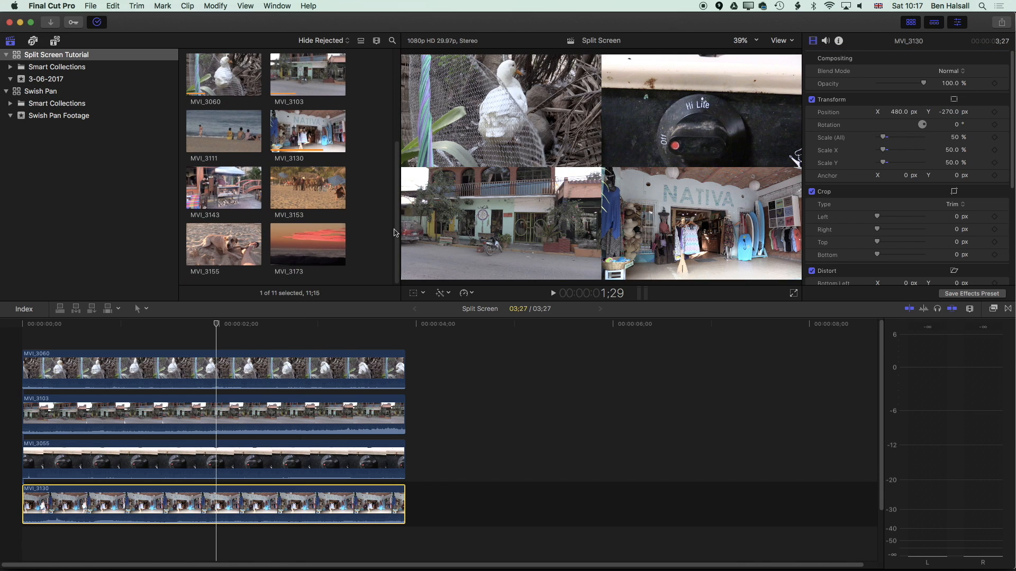
- Skim the MVI_3155 beach dog clip and drag it down into the timeline
left_click(223, 244)
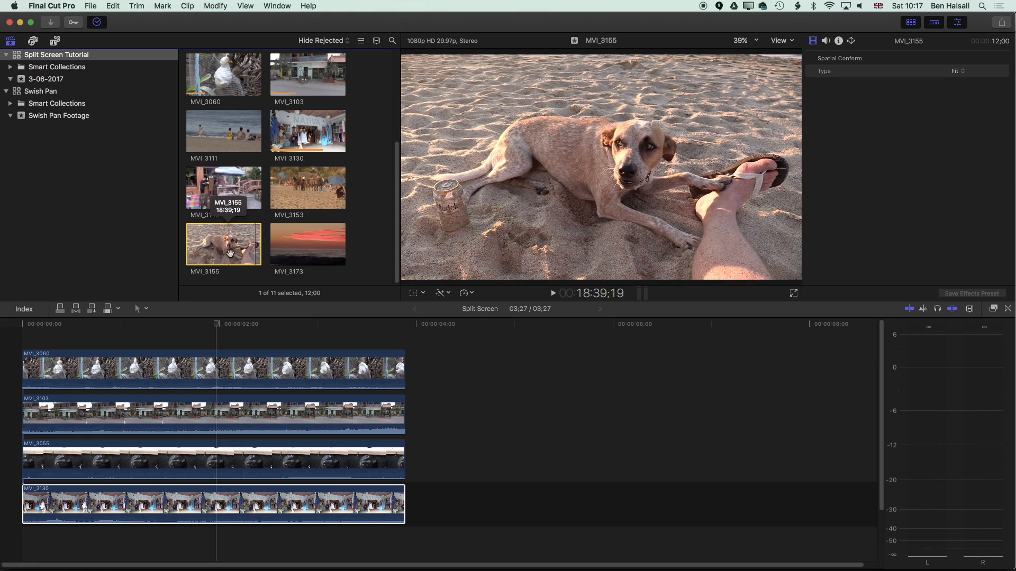
left_click_drag(223, 243, 641, 502)
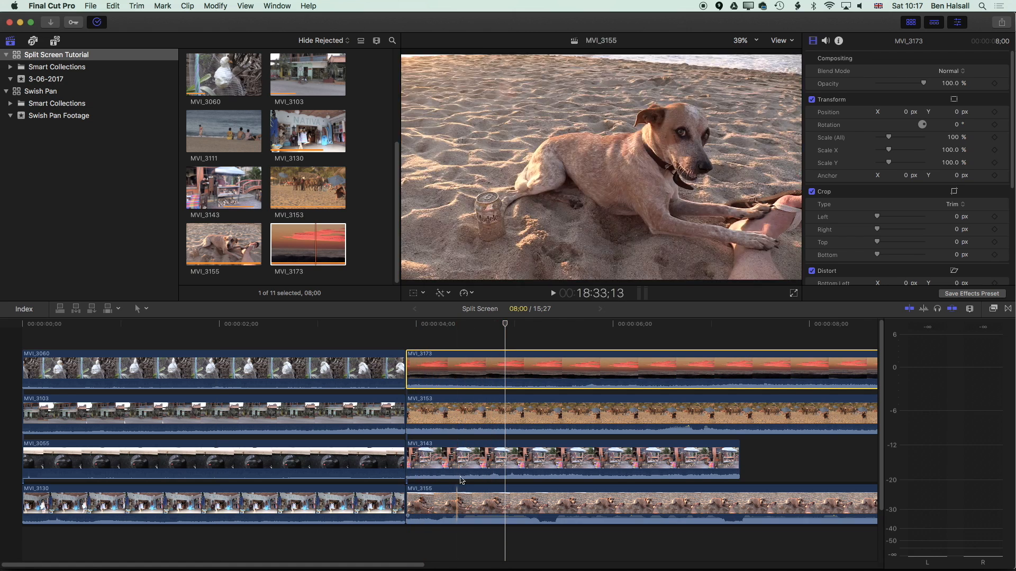
- Move the playhead into the opening grid and select the top-left clip MVI_3060
left_click(369, 368)
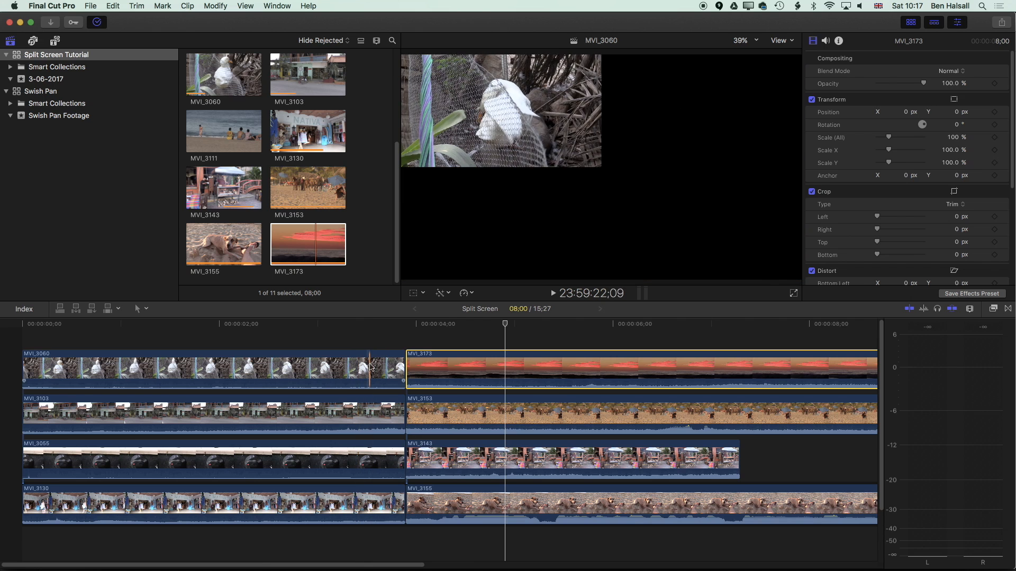
left_click(208, 368)
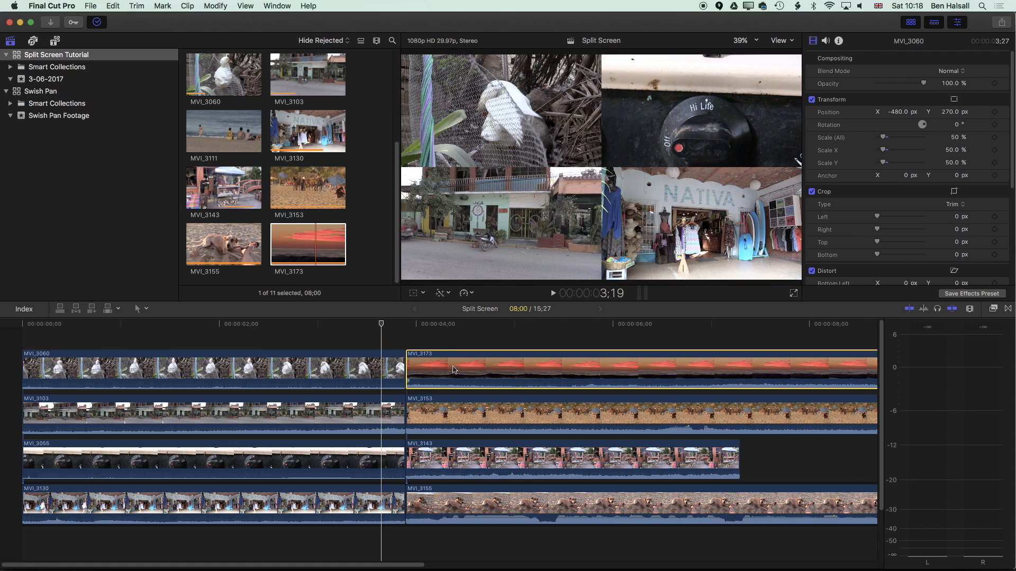
- Paste position and scale attributes onto sunset clip MVI_3173, then copy MVI_3103's settings
left_click(125, 5)
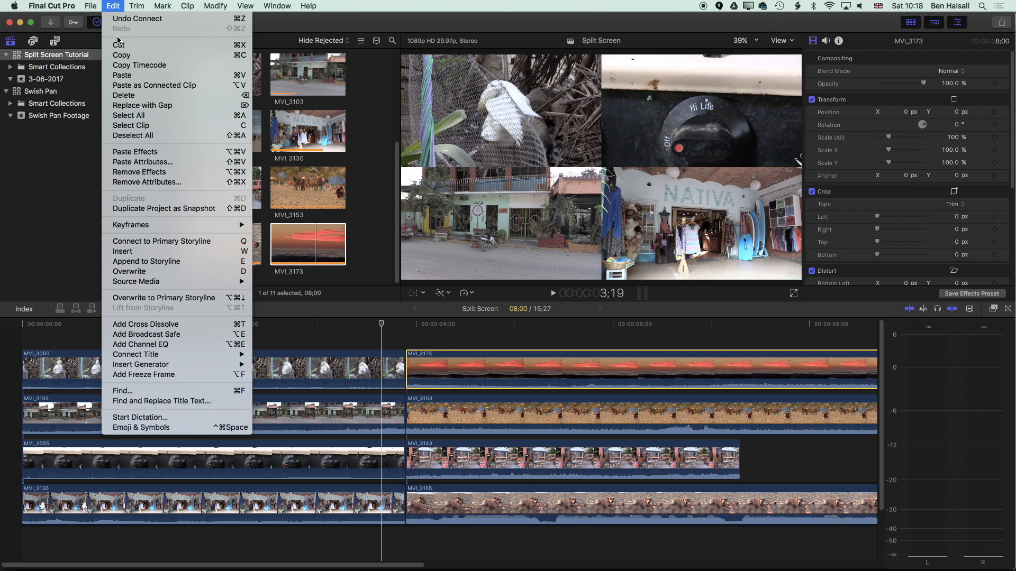
left_click(146, 162)
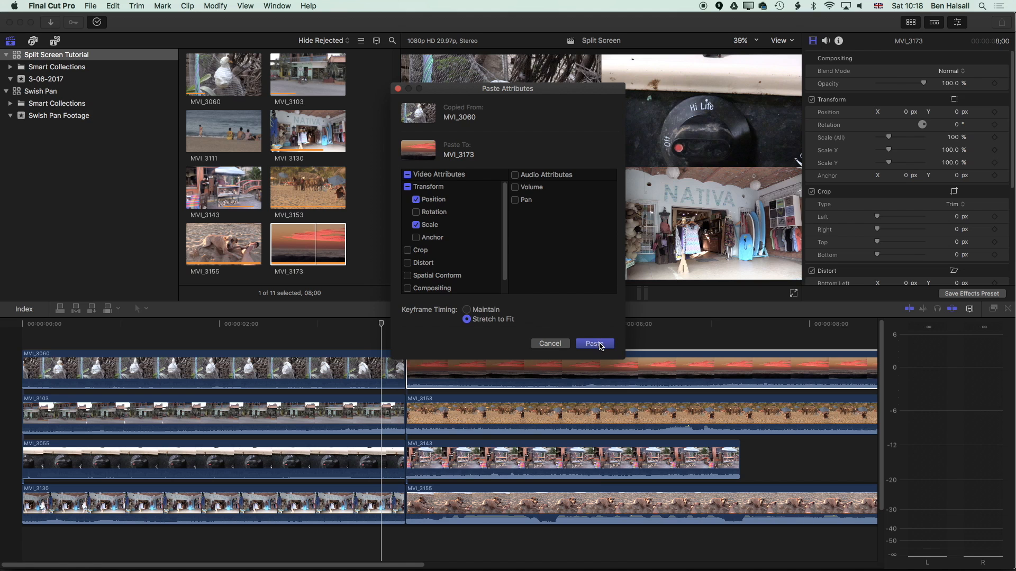
left_click(594, 343)
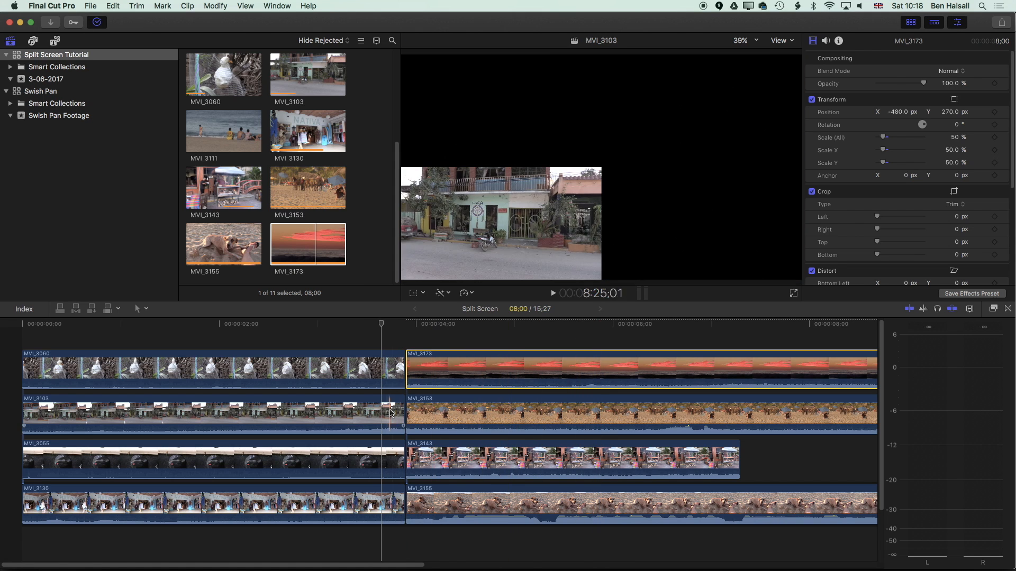
left_click(356, 419)
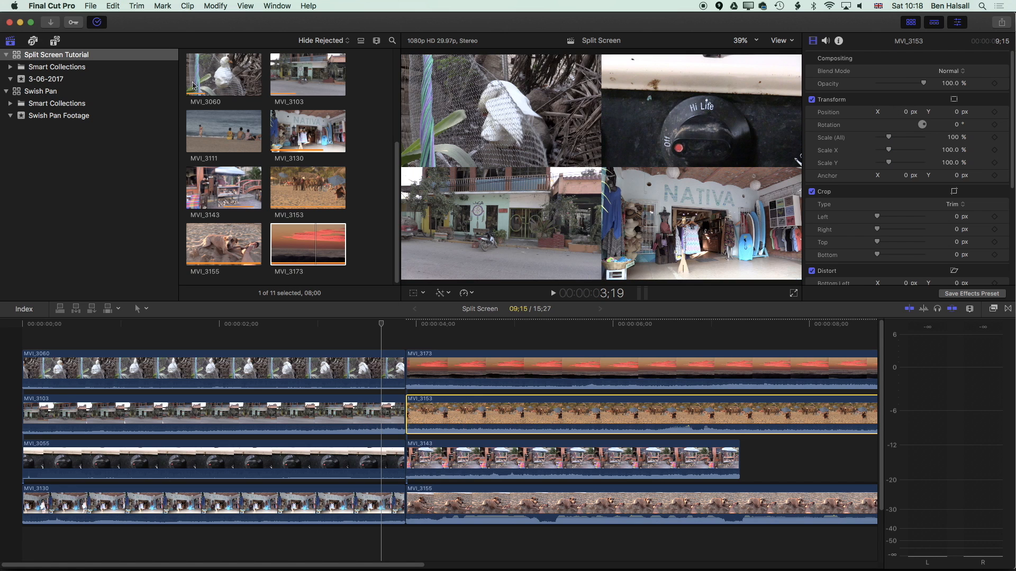
- Paste position and scale onto MVI_3153 and copy MVI_3055's settings
left_click(112, 5)
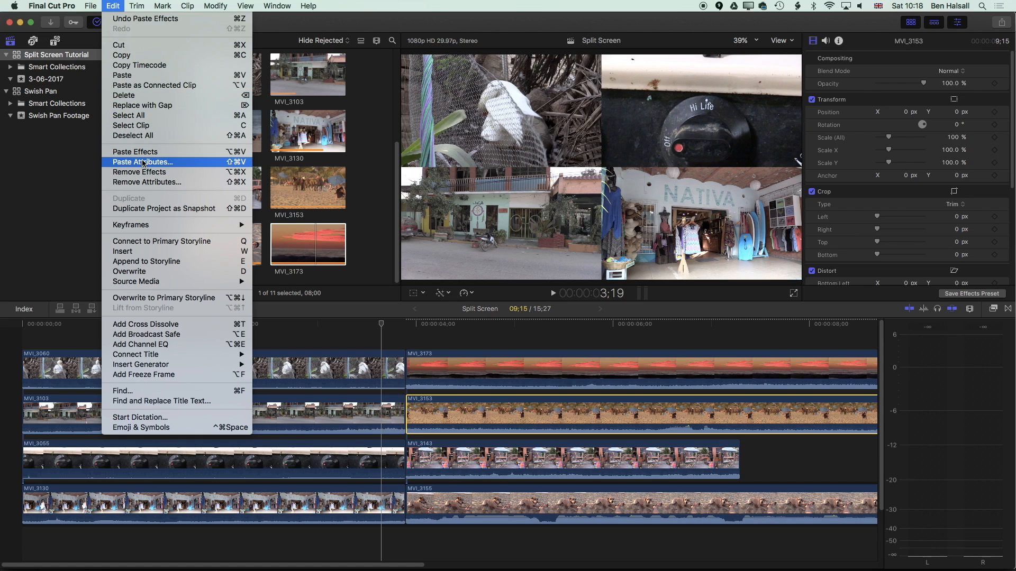
mouse_move(241, 165)
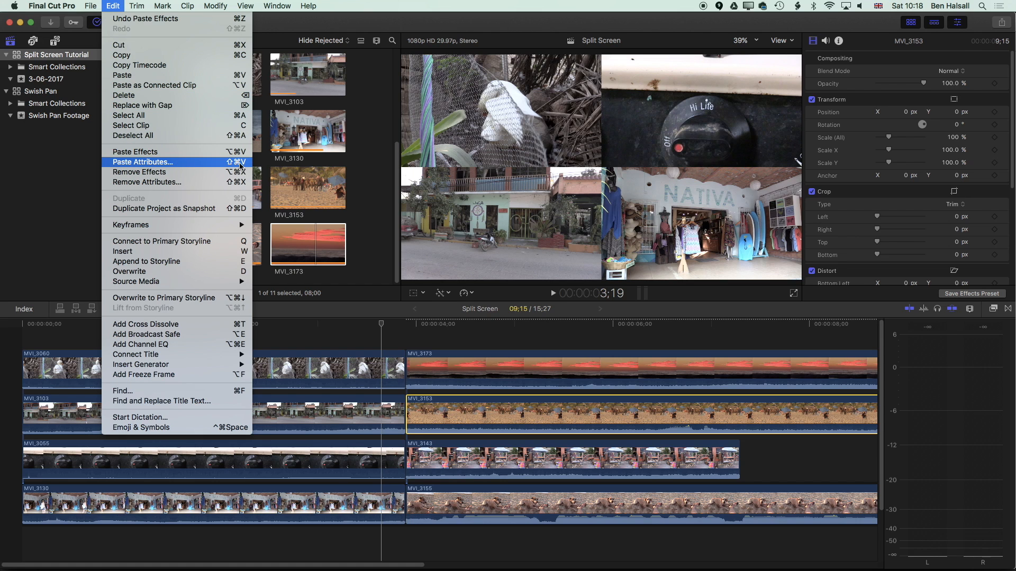
left_click(142, 162)
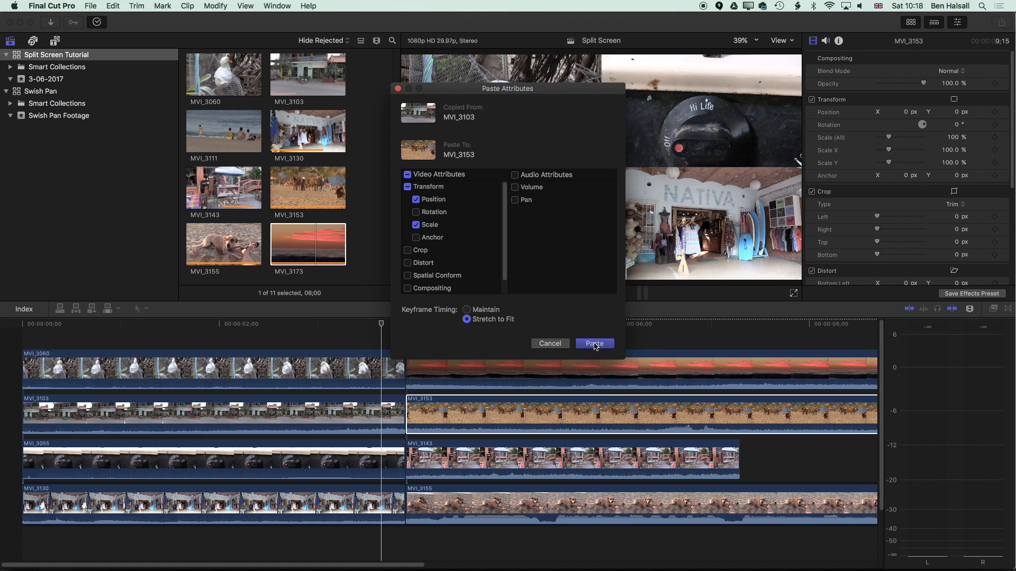
left_click(594, 343)
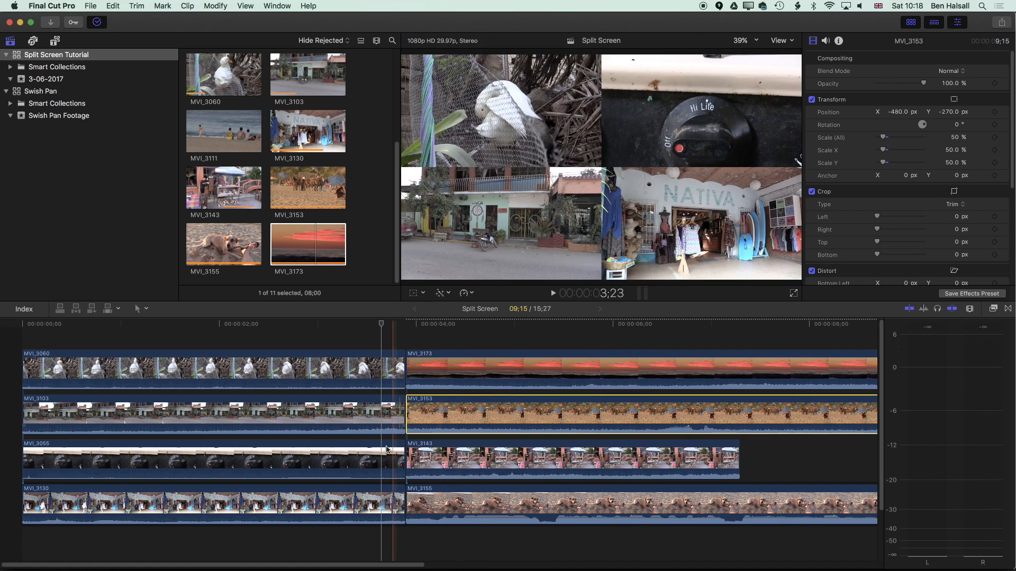
left_click(208, 466)
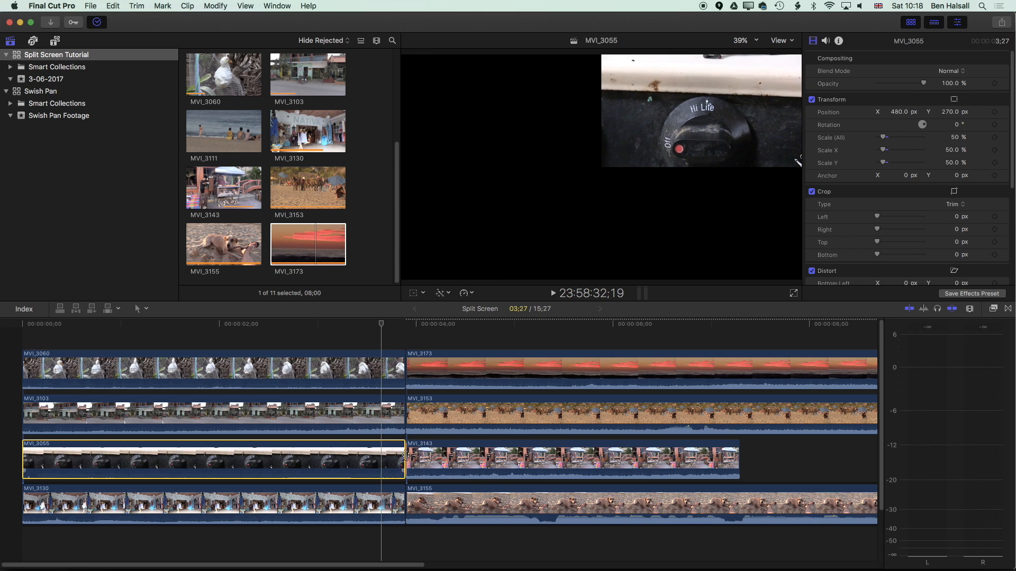
- Carry the attributes on to the clips after MVI_3055 and MVI_3130 for the remaining quarters
left_click(456, 460)
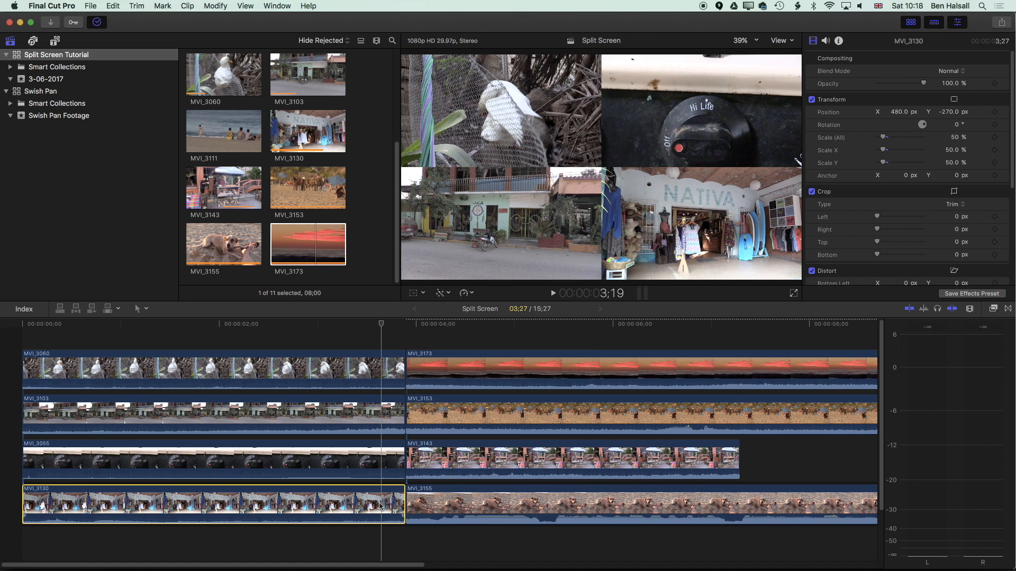
left_click(453, 511)
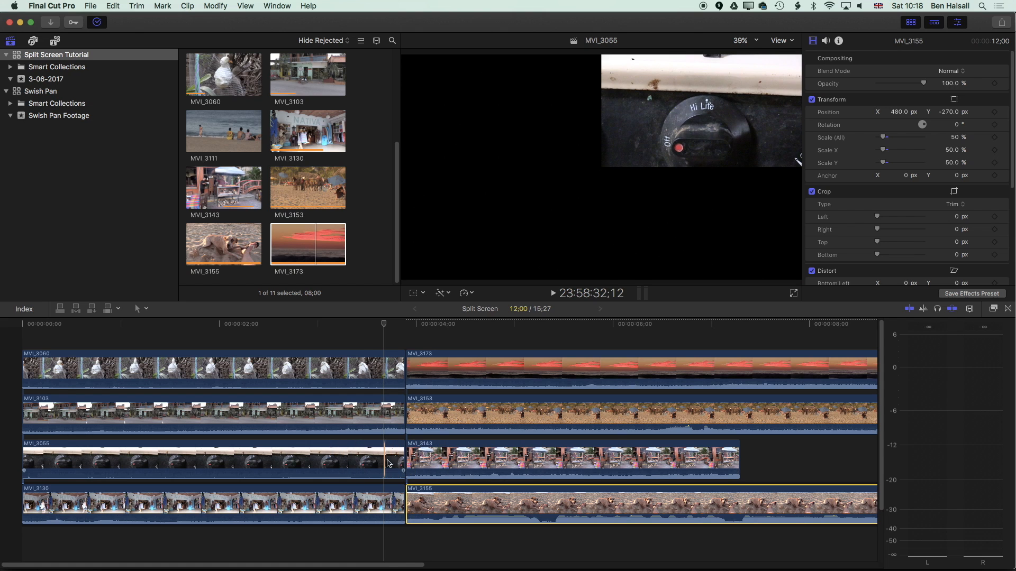
left_click(235, 464)
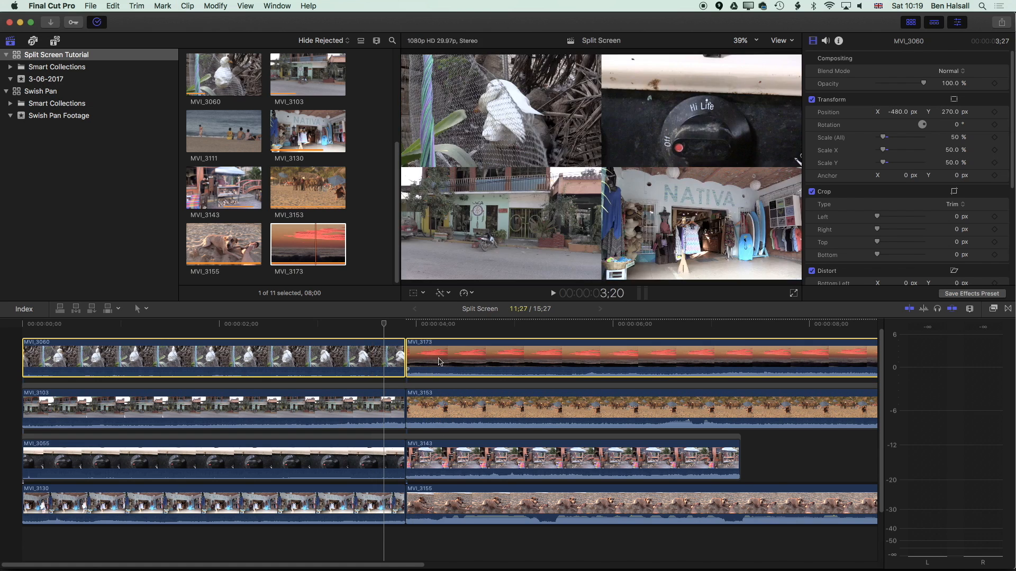
- Trim the end of opening clip MVI_3060 left so the sunset clip starts sooner
left_click(390, 409)
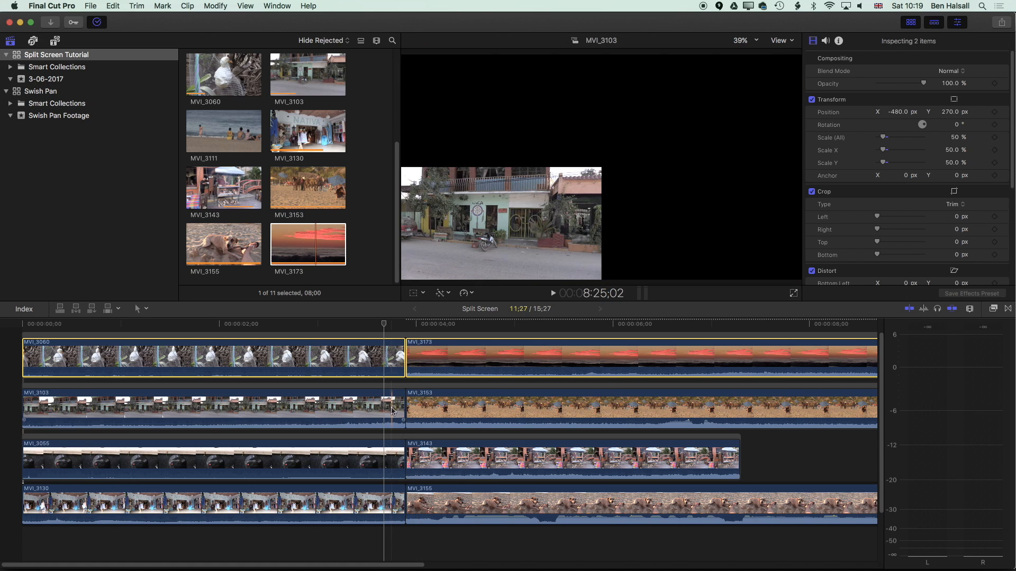
left_click_drag(391, 411, 322, 411)
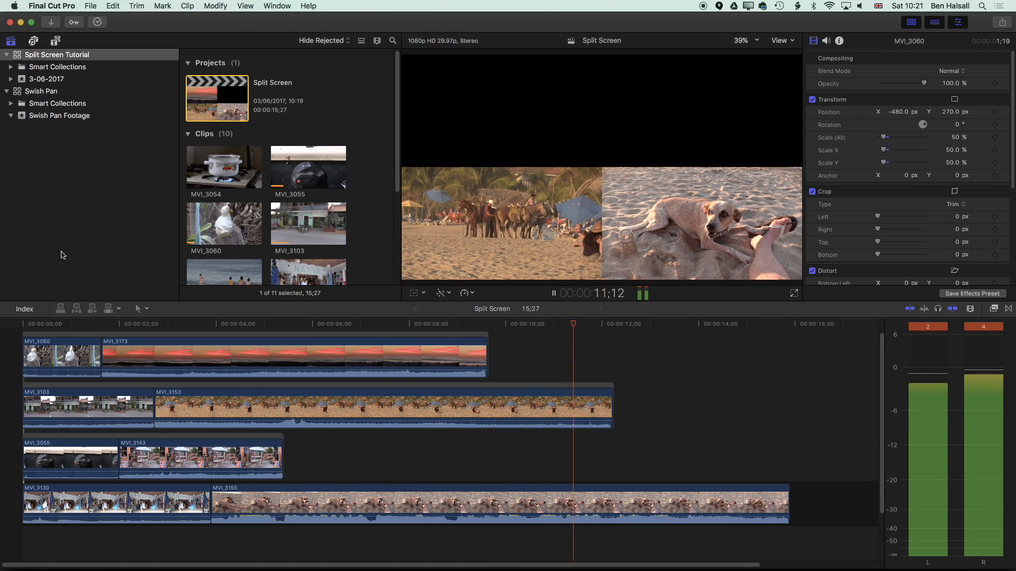
- Park the playhead in the sunset section and select clip MVI_3173 for resetting
left_click(94, 324)
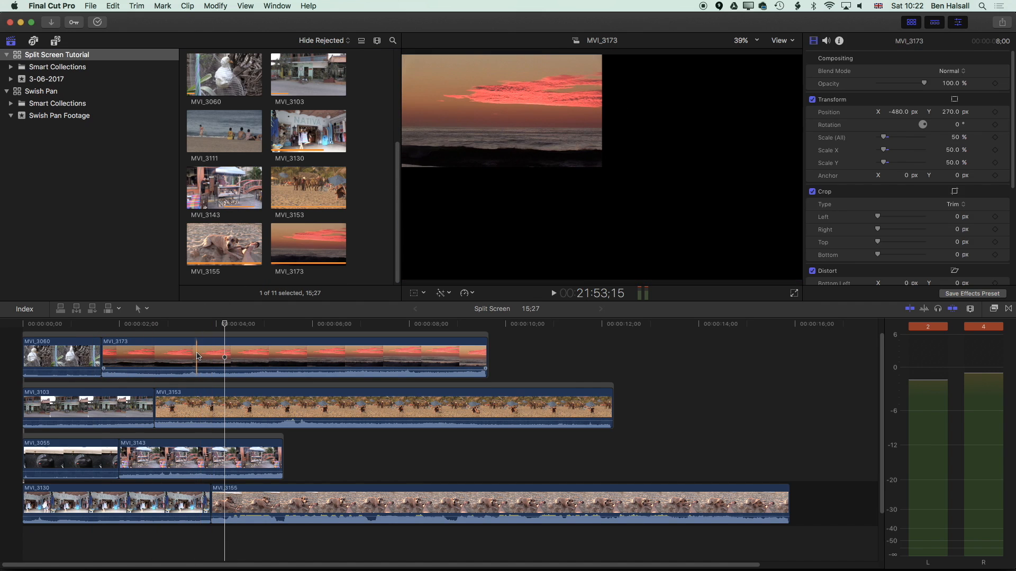
left_click(231, 357)
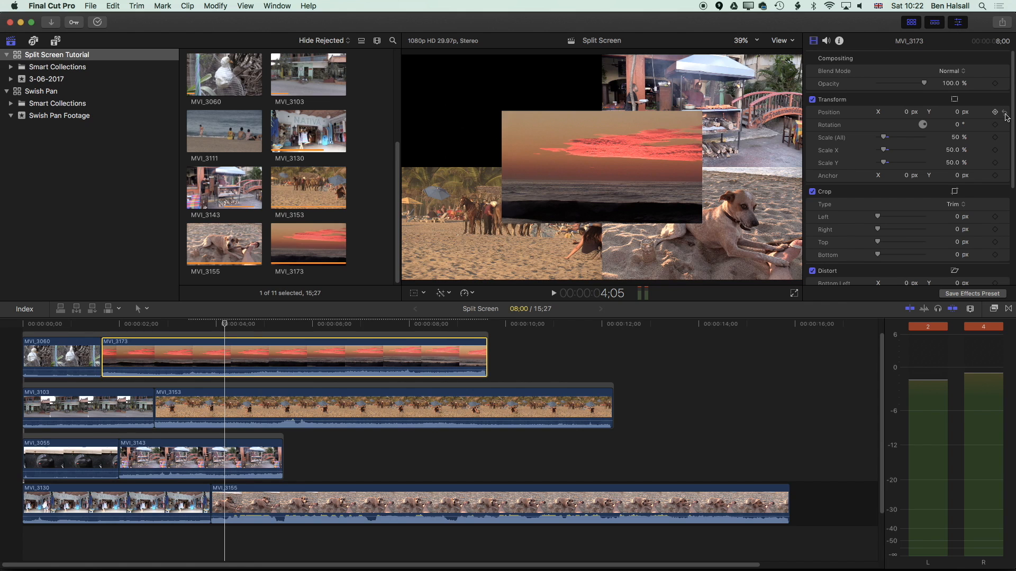
mouse_move(1006, 141)
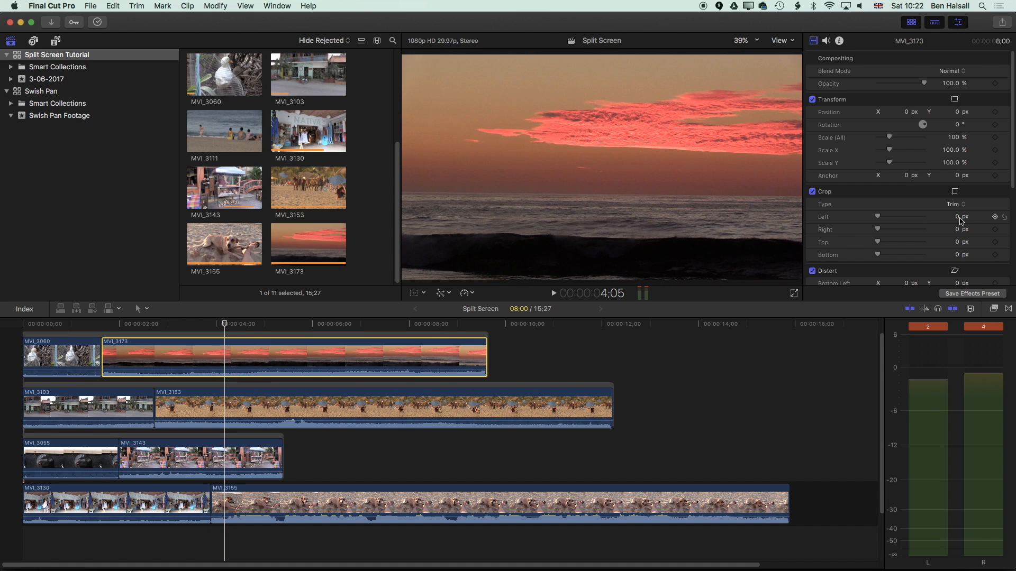
- Drag the Crop Left slider to 960 px so the sunset fills the right half
left_click_drag(878, 216, 897, 216)
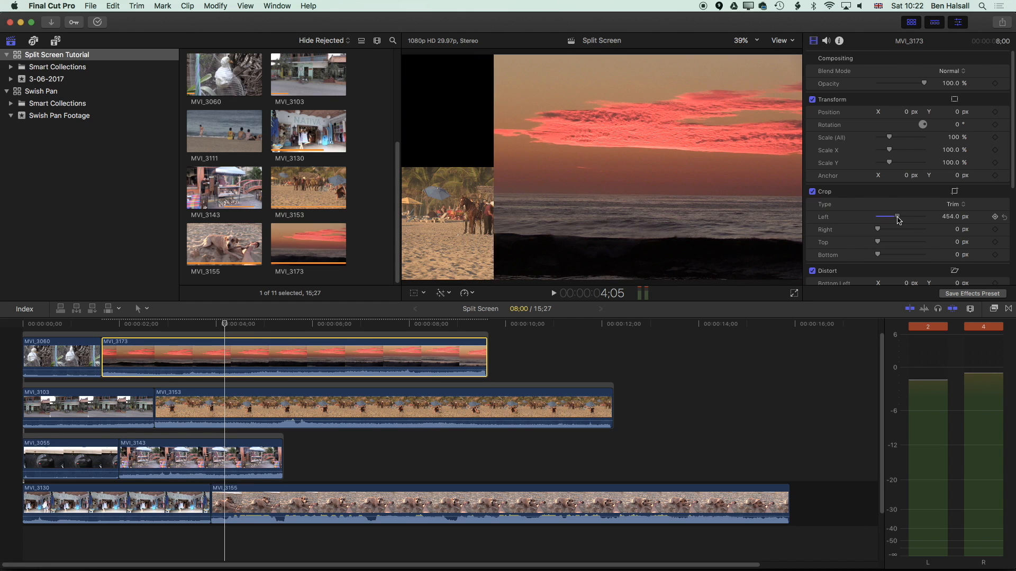
left_click_drag(897, 217, 913, 217)
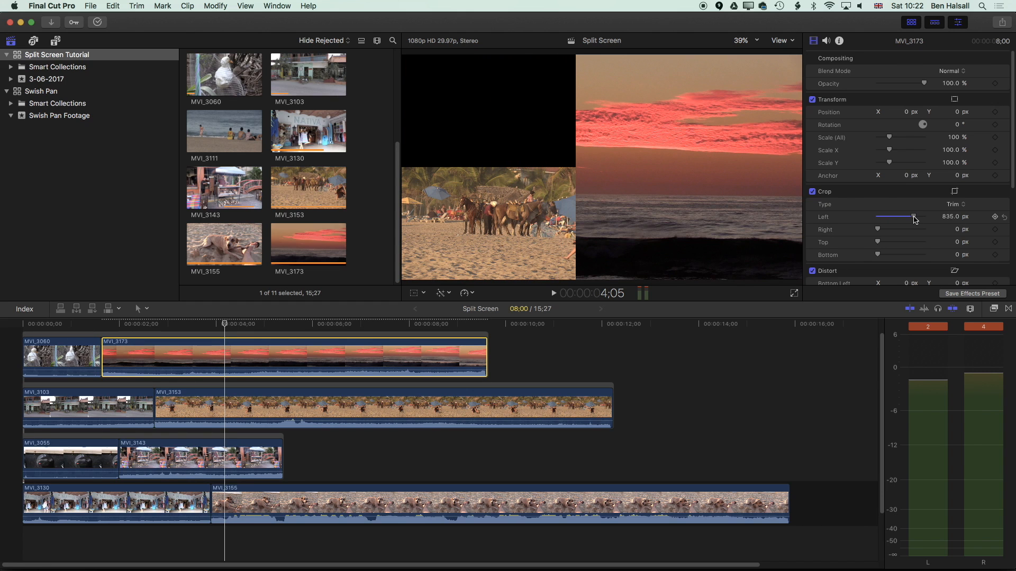
left_click_drag(910, 217, 914, 217)
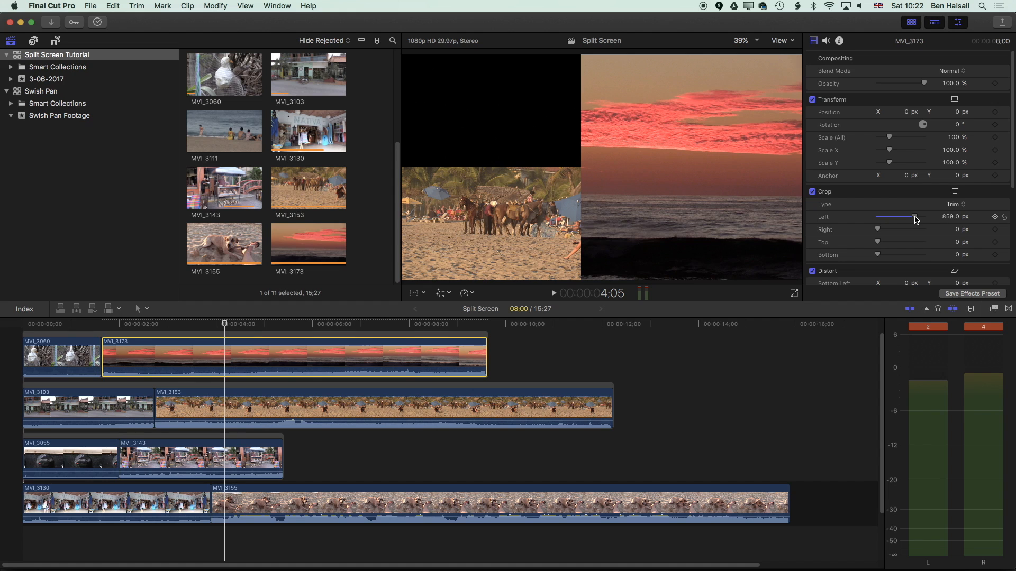
left_click_drag(914, 216, 923, 216)
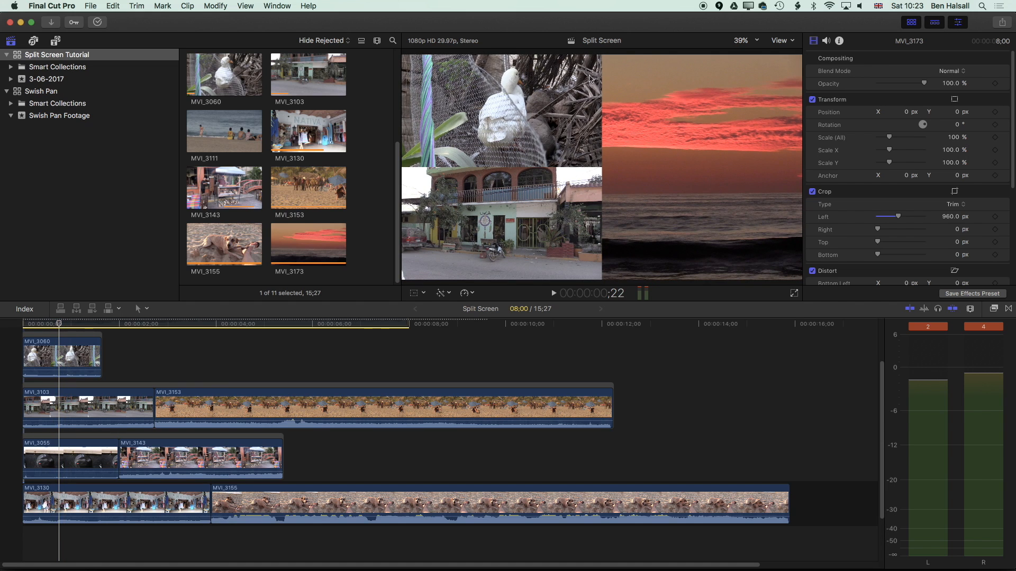
mouse_move(582, 211)
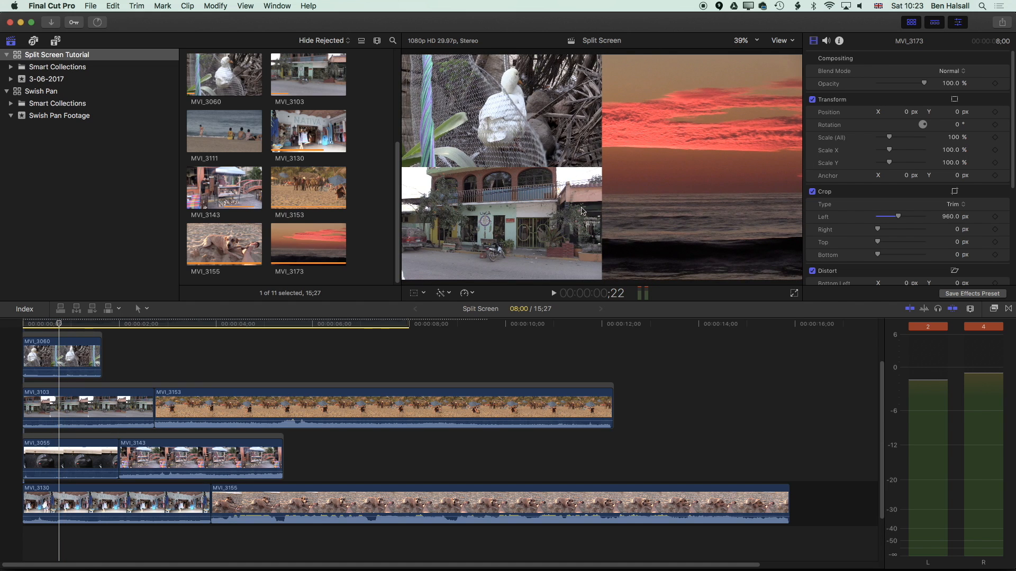